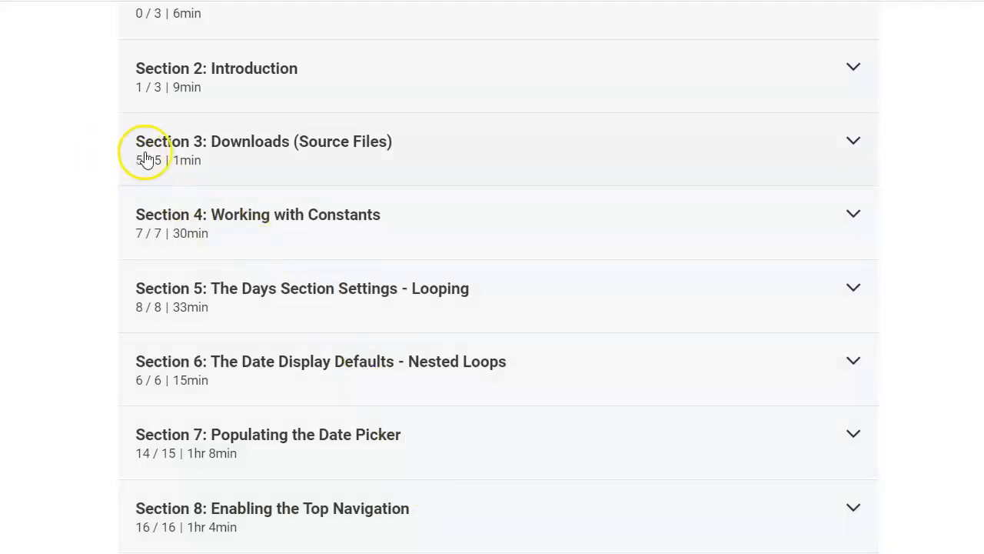
pyautogui.moveTo(821, 144)
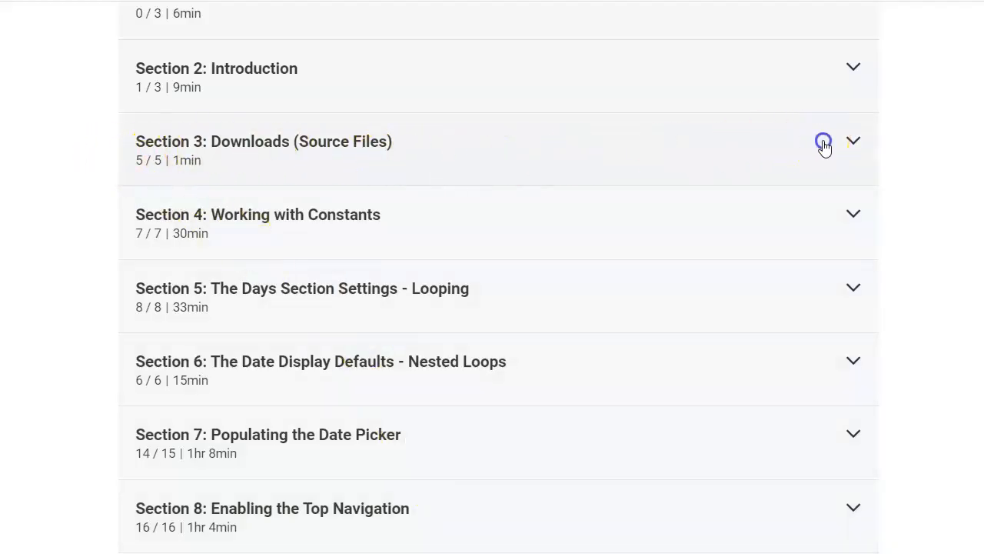
# Expand Downloads (Source Files) and select the Version 2.1 example workbook in the Date Picker Files folder
pyautogui.click(853, 142)
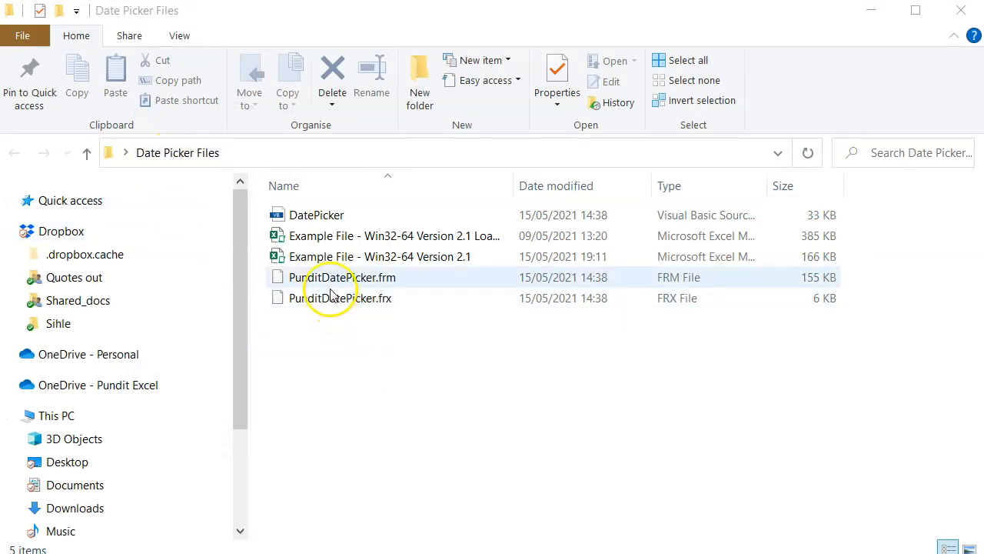
pyautogui.click(357, 256)
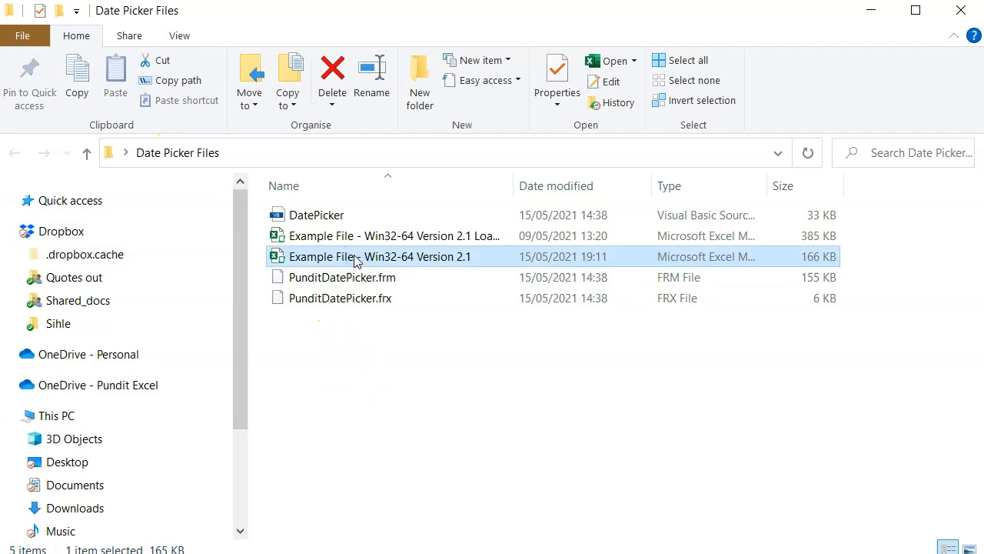
# Open the Version 2.1 example workbook, review its Report sheet's From date and Purchases sheet, then show the Developer tools
pyautogui.doubleClick(355, 255)
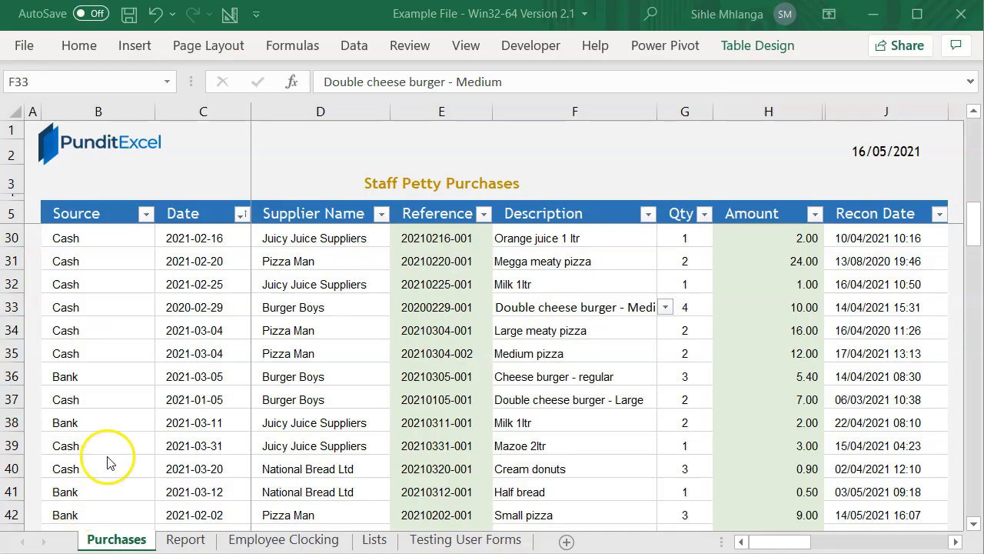
pyautogui.click(203, 307)
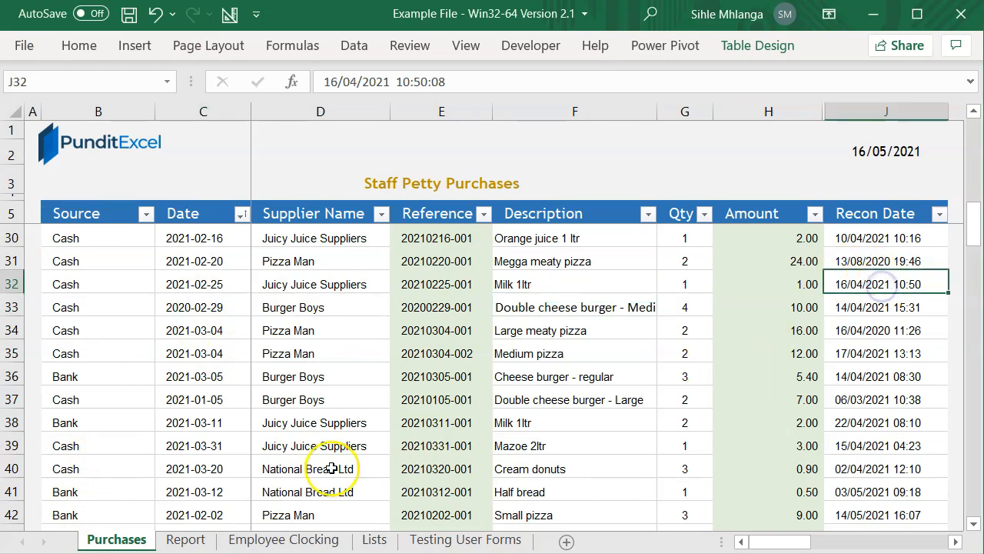
pyautogui.click(184, 538)
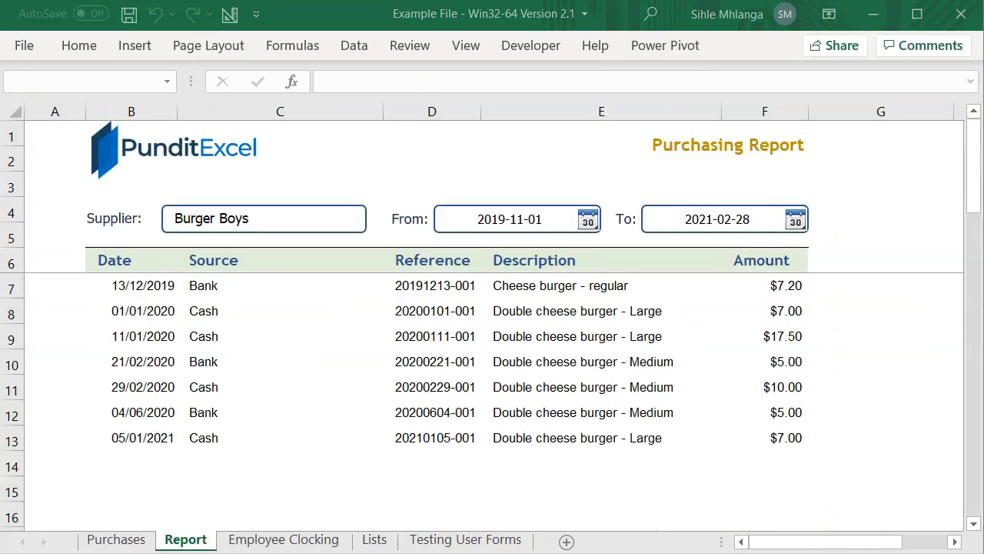
pyautogui.click(717, 219)
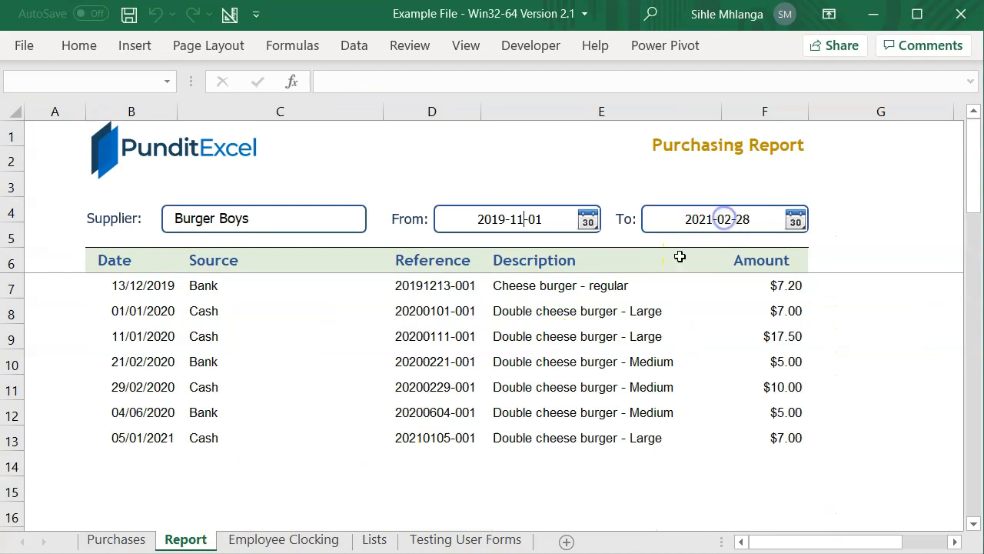
pyautogui.click(116, 538)
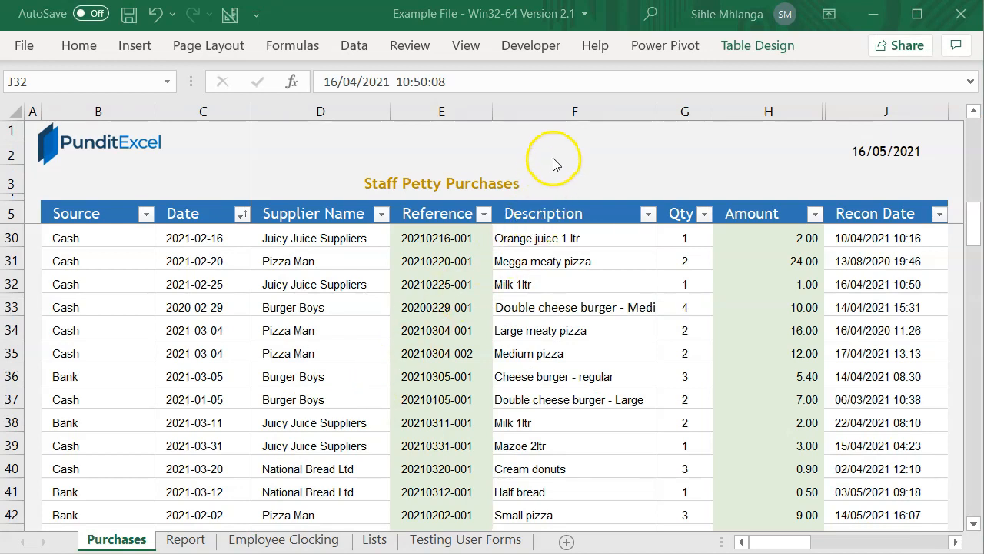
pyautogui.moveTo(623, 240)
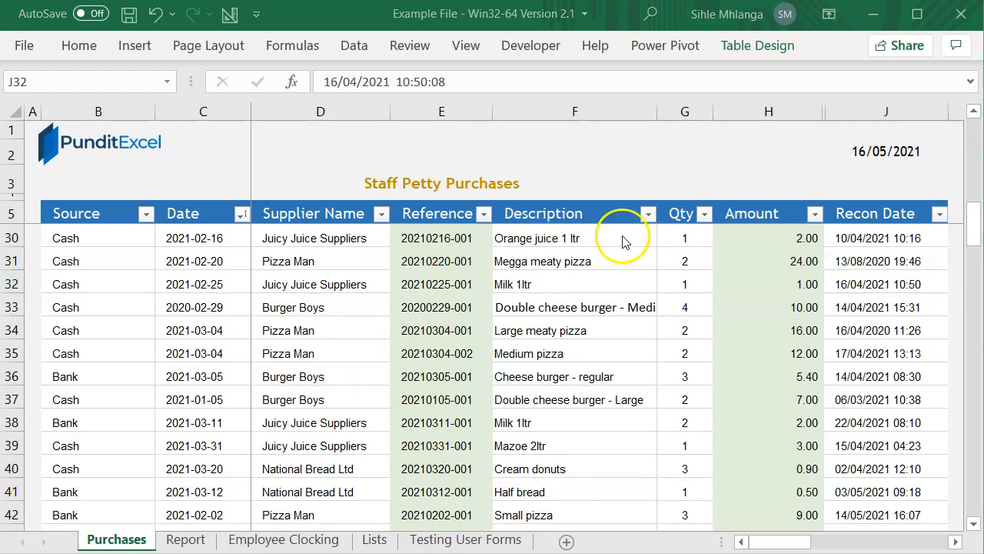
pyautogui.moveTo(599, 145)
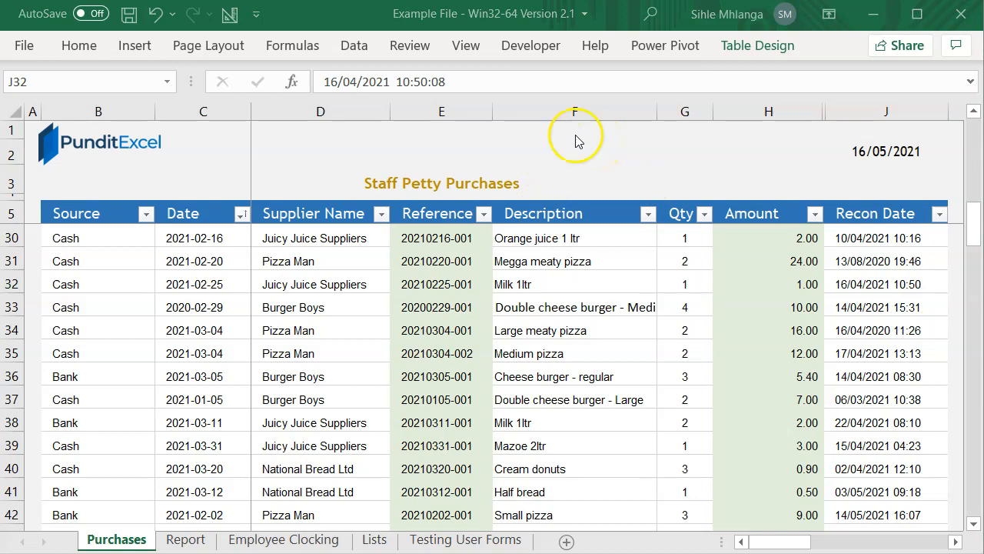
pyautogui.click(531, 46)
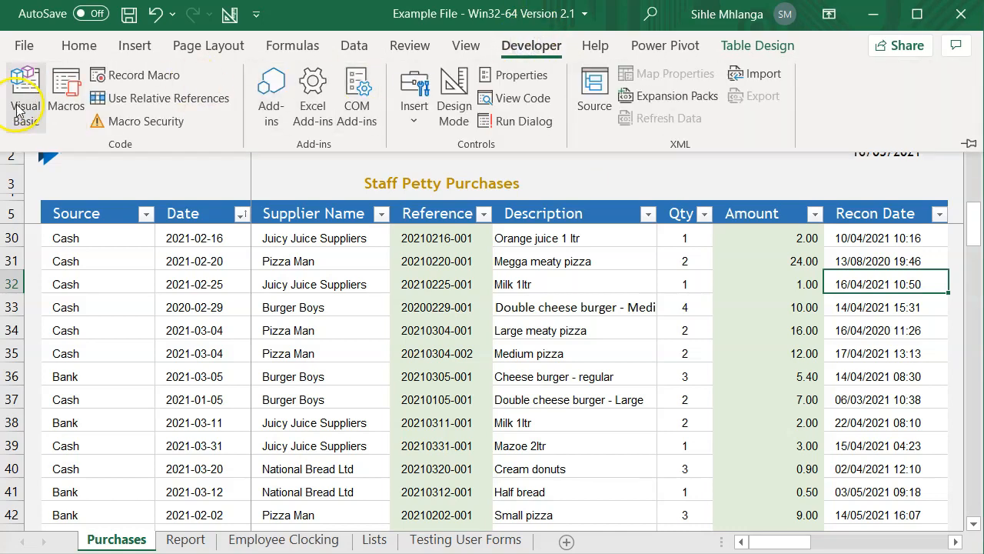
# Launch the Visual Basic editor and select the example workbook's project
pyautogui.click(25, 92)
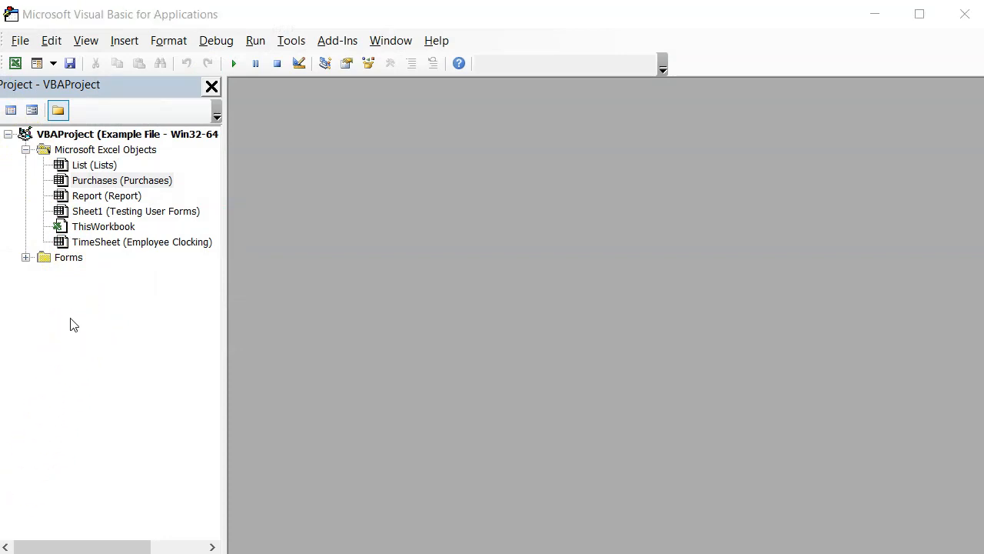
pyautogui.click(120, 180)
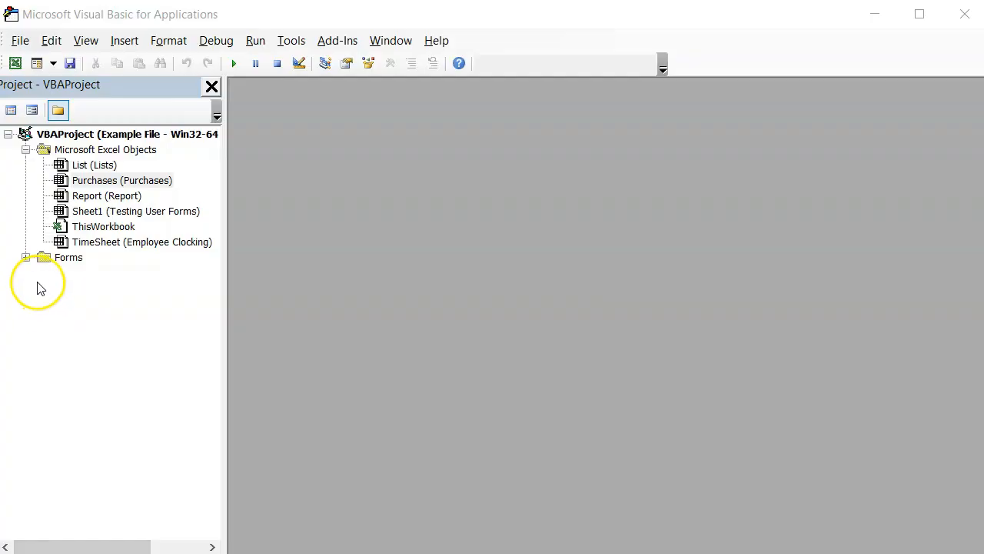
pyautogui.moveTo(34, 294)
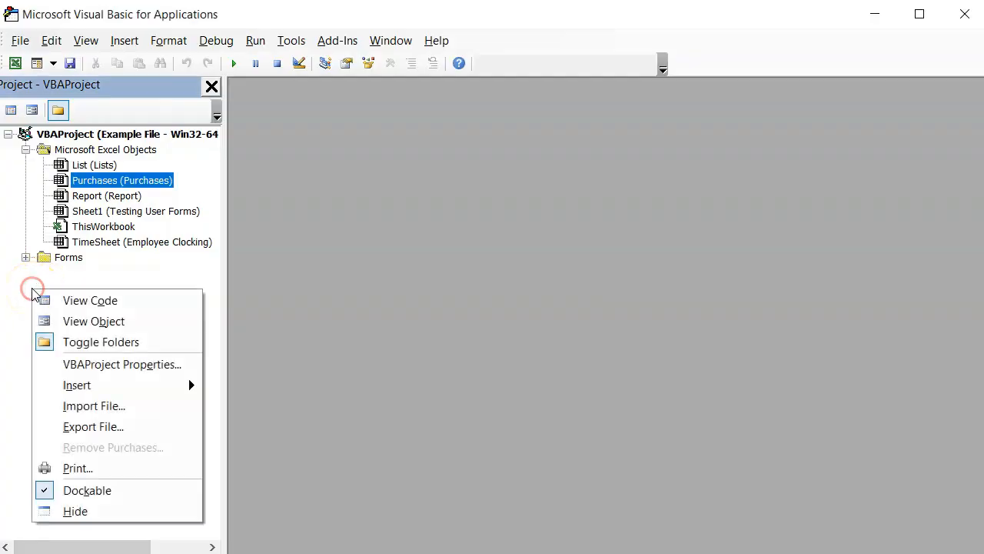
pyautogui.moveTo(94, 321)
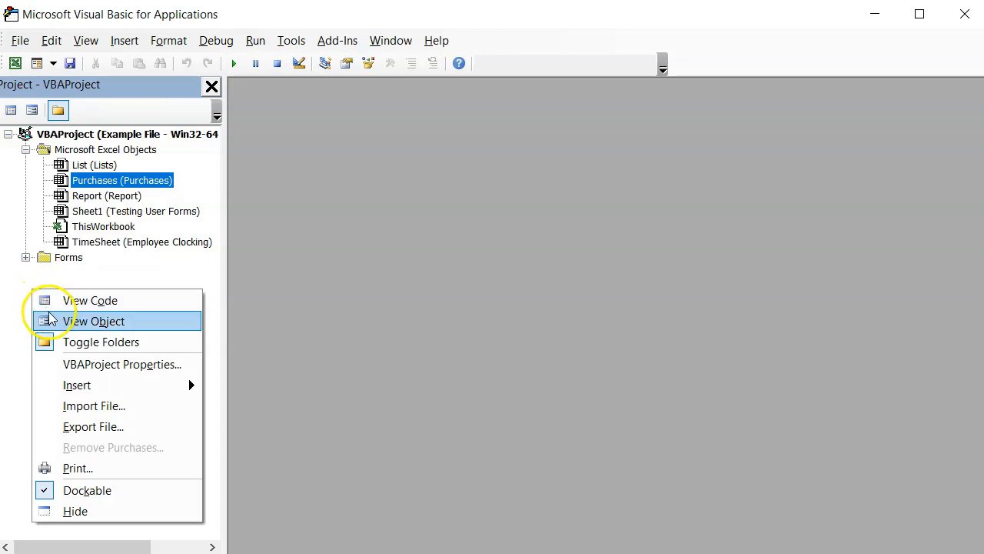
pyautogui.moveTo(95, 405)
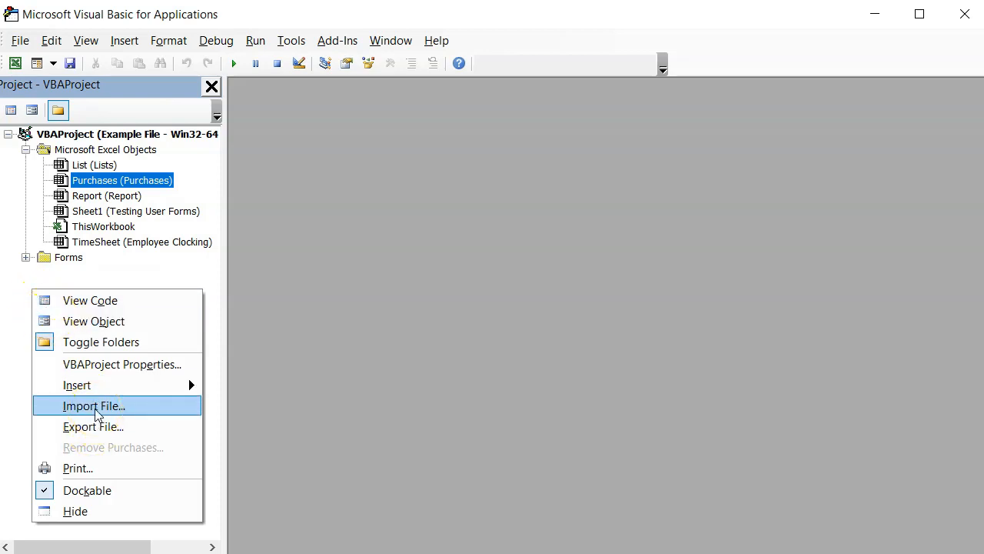
# Import the DatePicker module file from Date Picker Files via Import File…, adding a Modules folder to the project
pyautogui.click(93, 406)
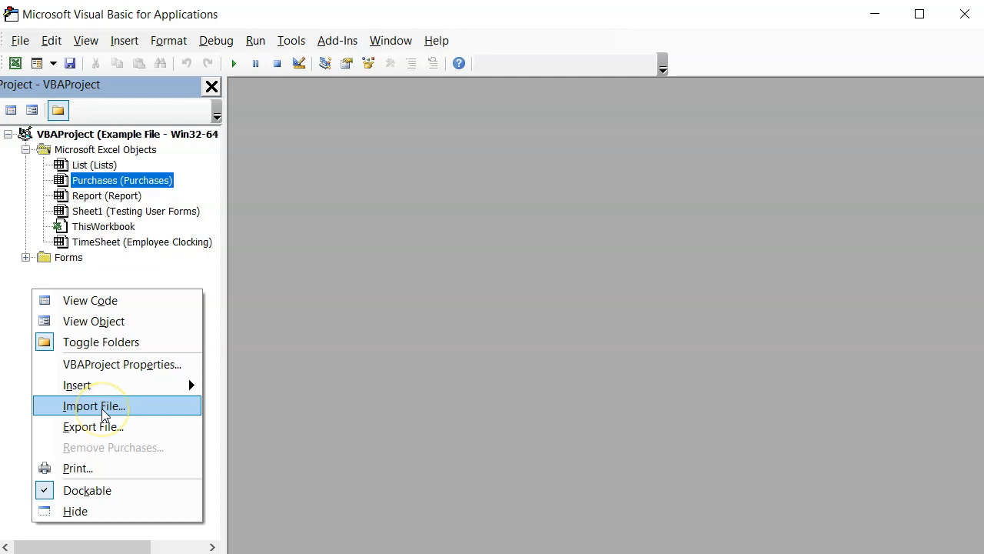
pyautogui.click(92, 406)
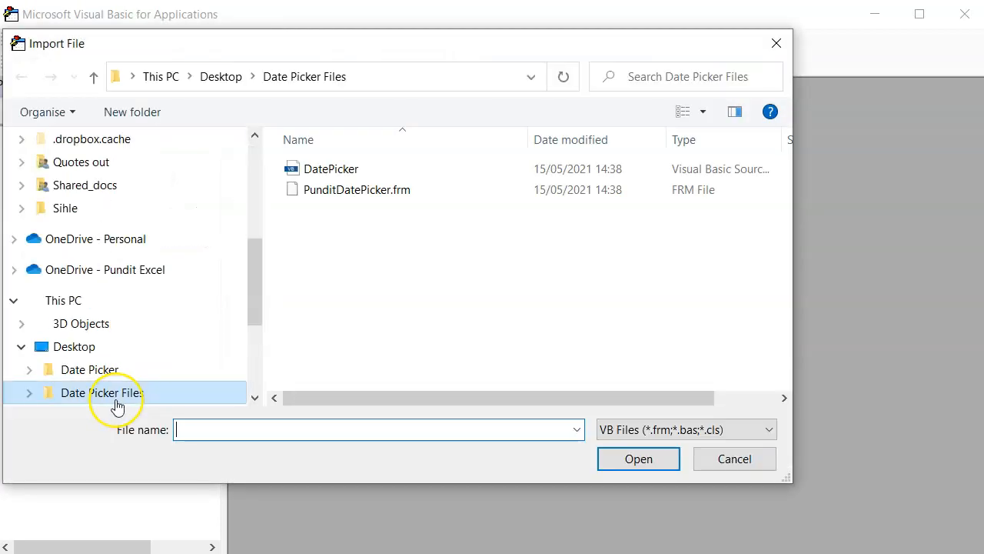
pyautogui.click(329, 168)
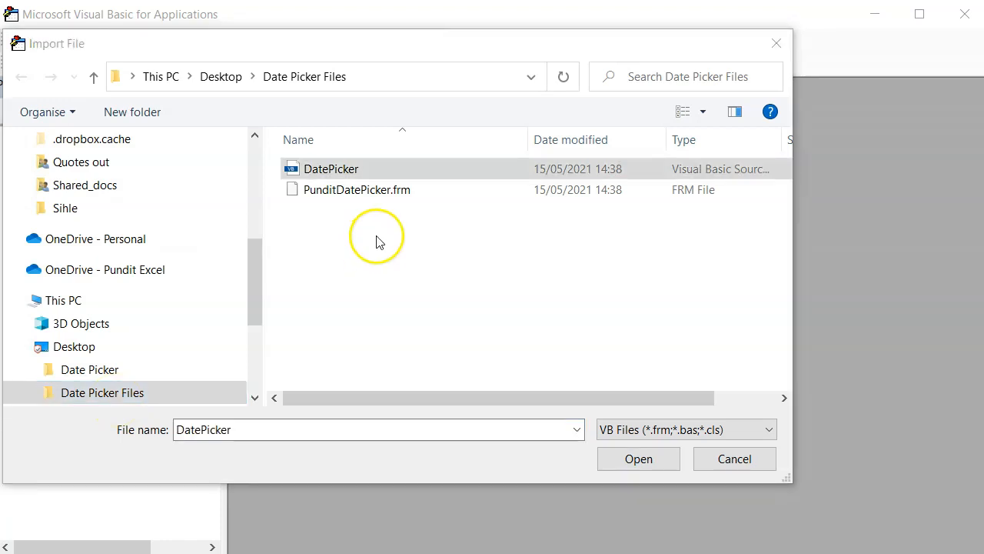
pyautogui.moveTo(372, 212)
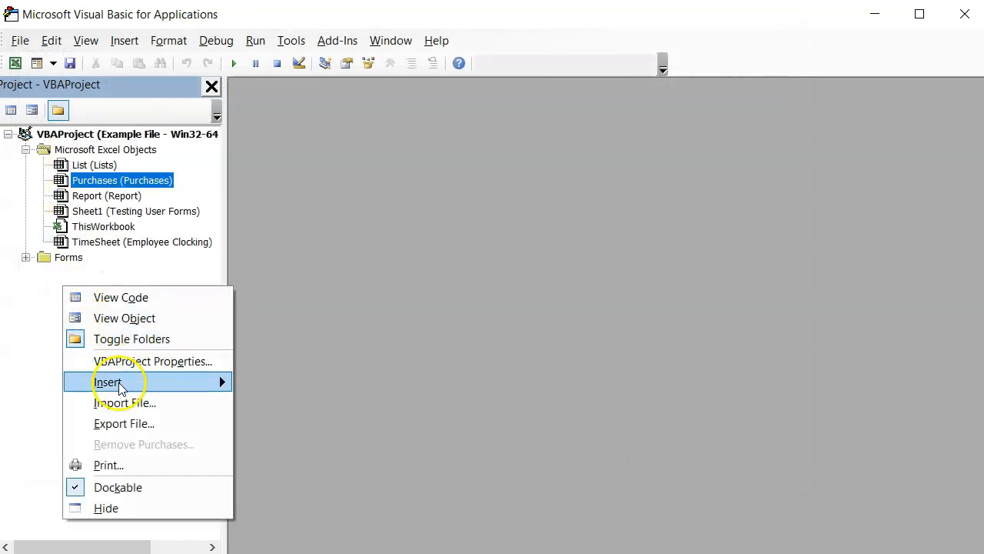
pyautogui.click(126, 403)
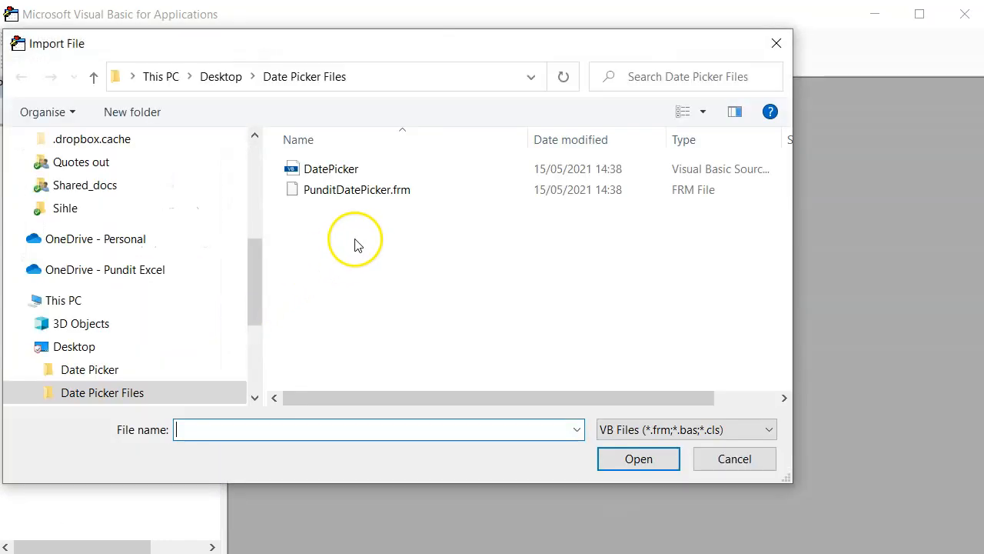
pyautogui.click(329, 168)
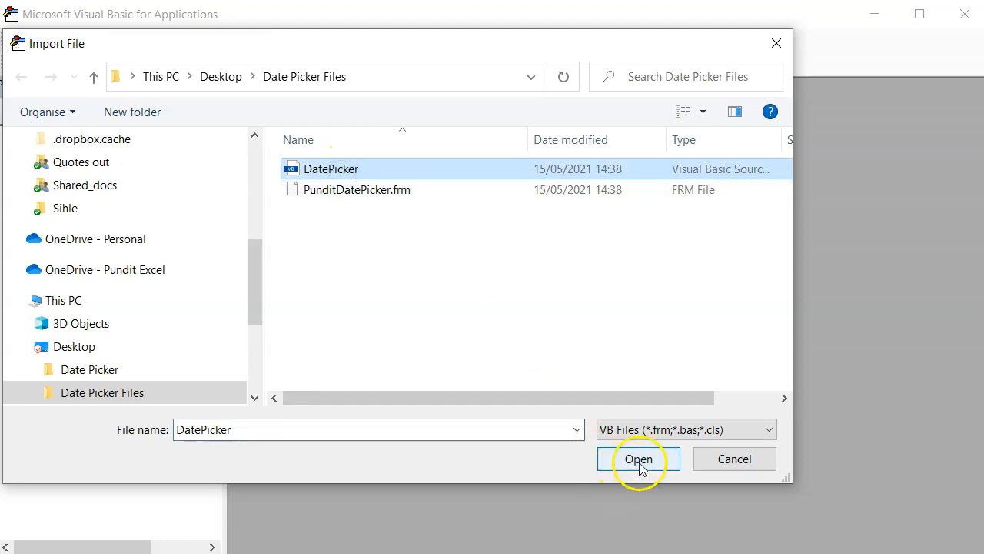
pyautogui.click(640, 458)
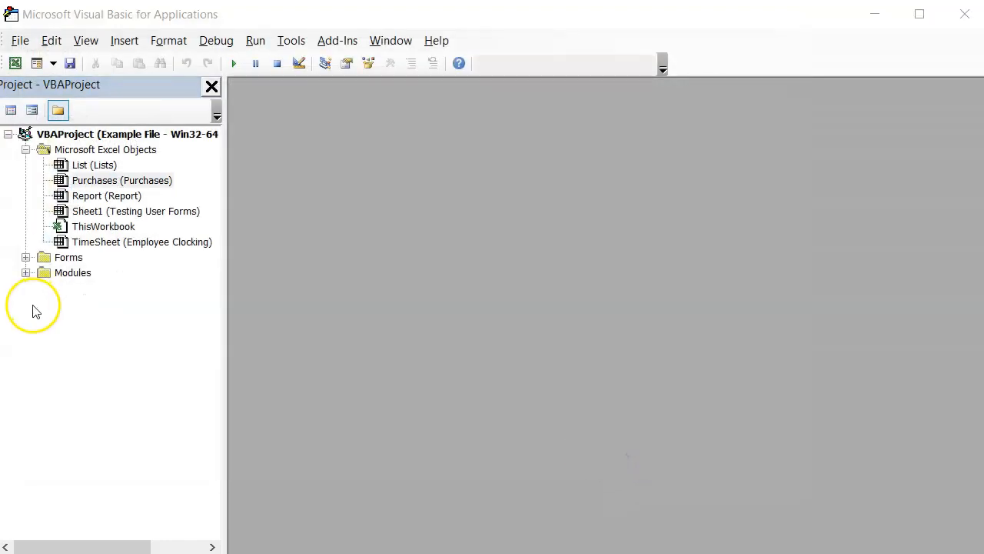
# Expand Forms and Modules, view the PunditDatePicker form, then show the DatePicker module's code
pyautogui.click(24, 256)
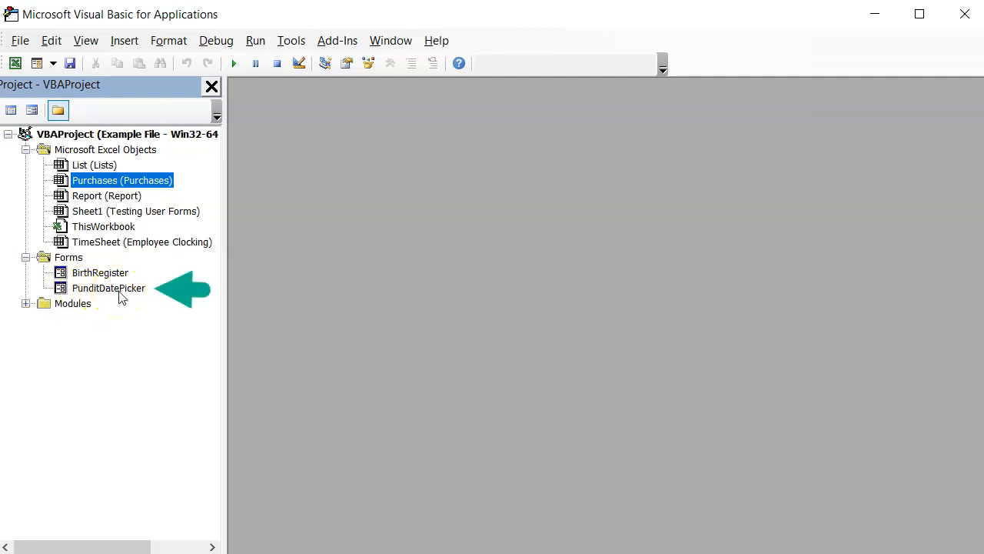
pyautogui.click(27, 303)
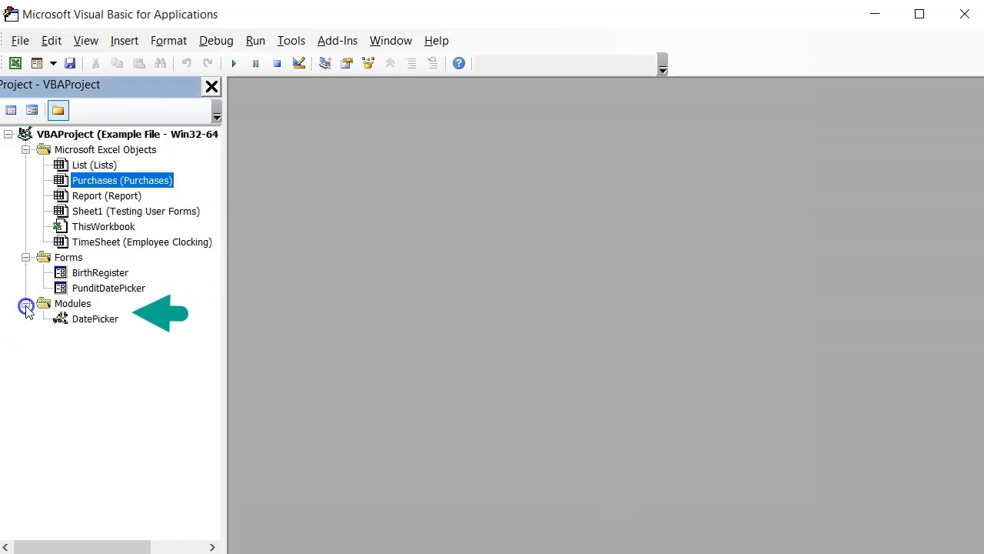
pyautogui.moveTo(108, 323)
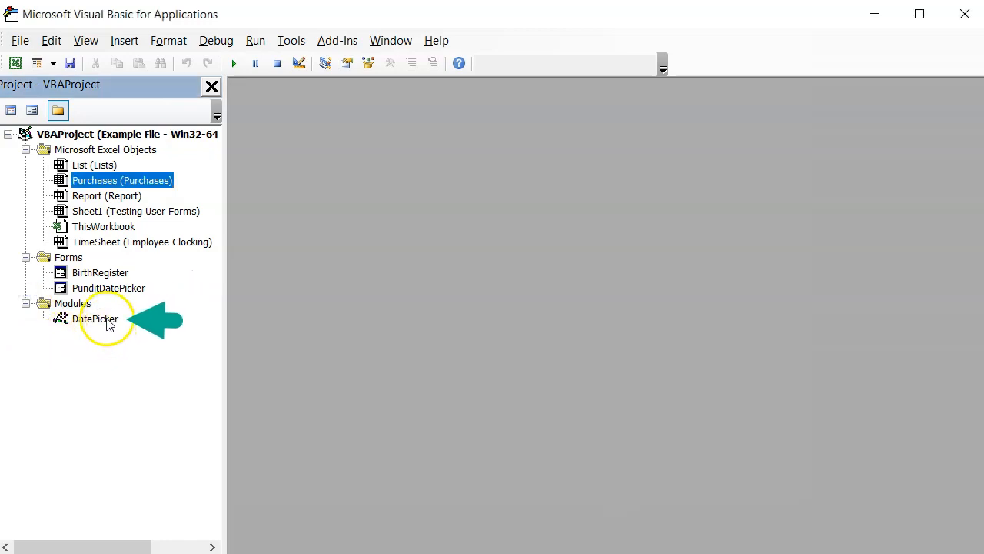
pyautogui.click(95, 318)
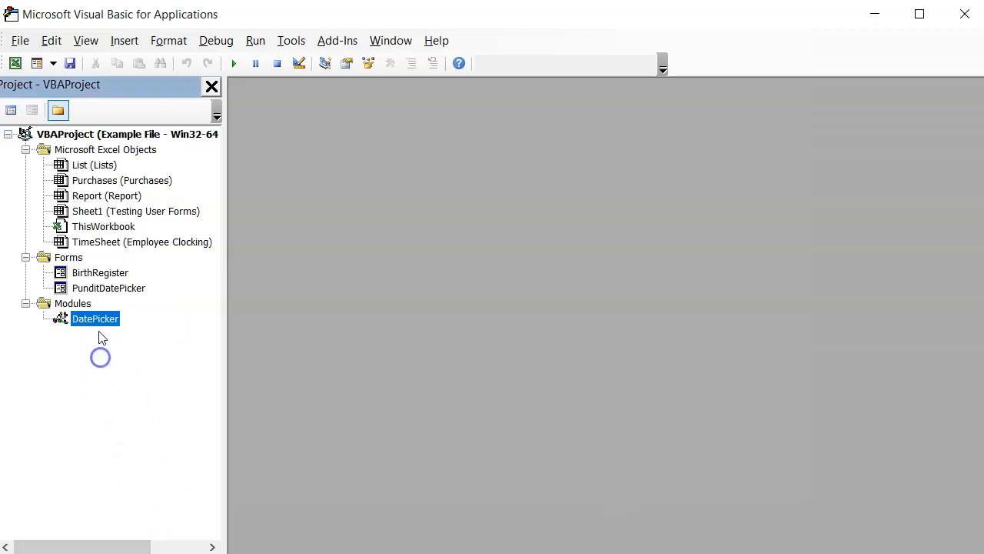
pyautogui.doubleClick(108, 288)
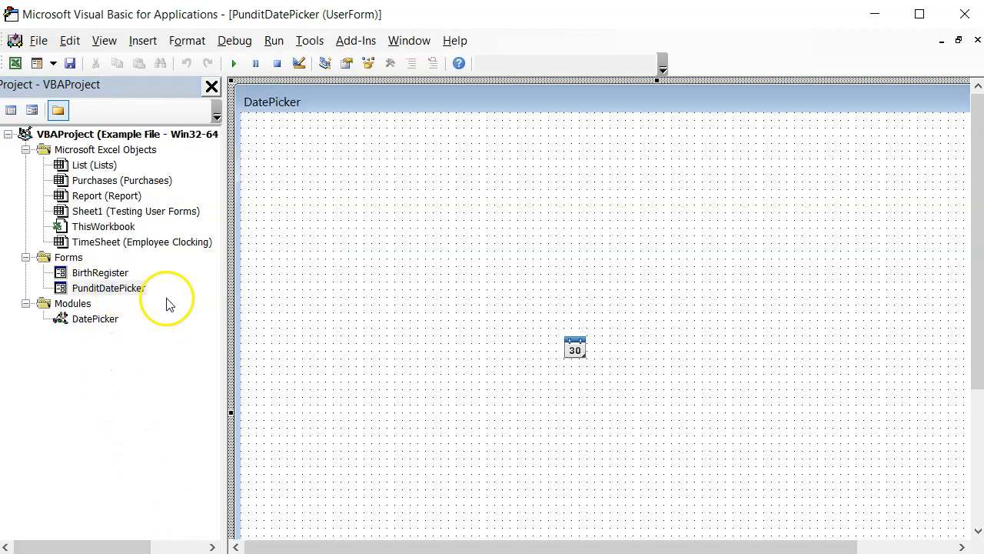
pyautogui.doubleClick(95, 319)
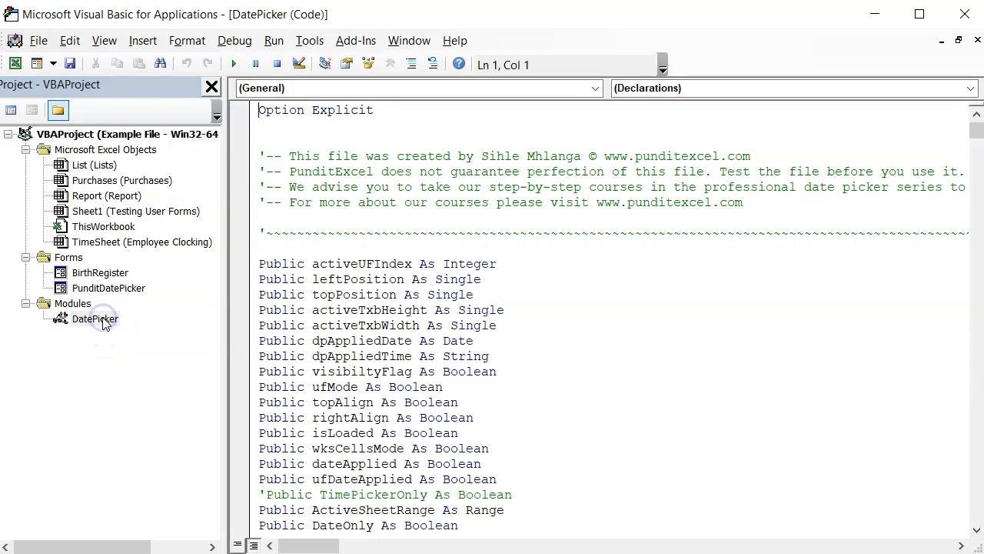